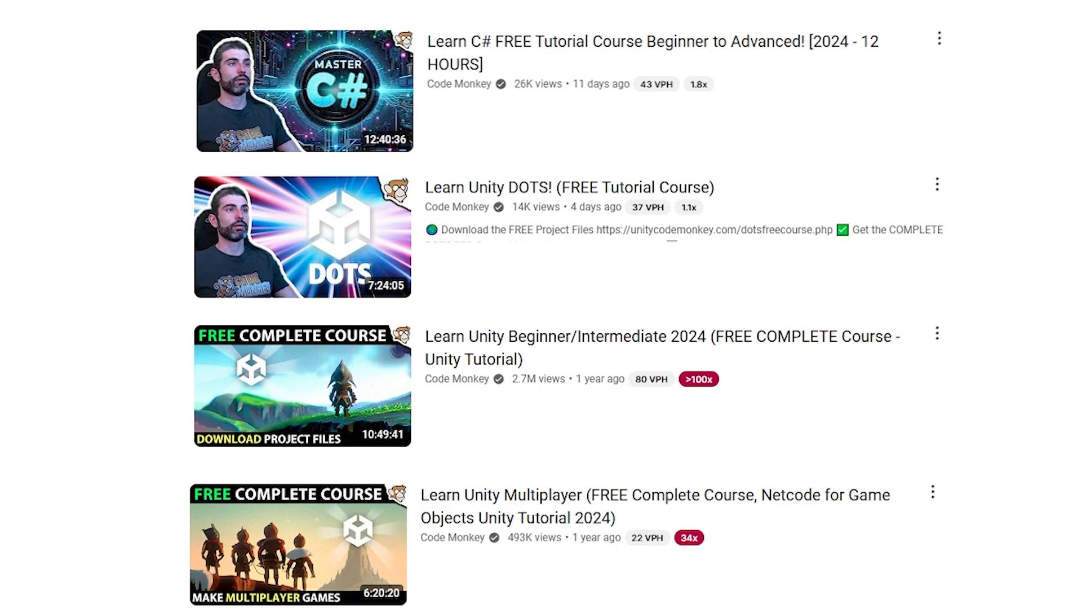
# Scroll the Game Dev Report Substack page down to the Archive grid of recent posts
pyautogui.click(302, 90)
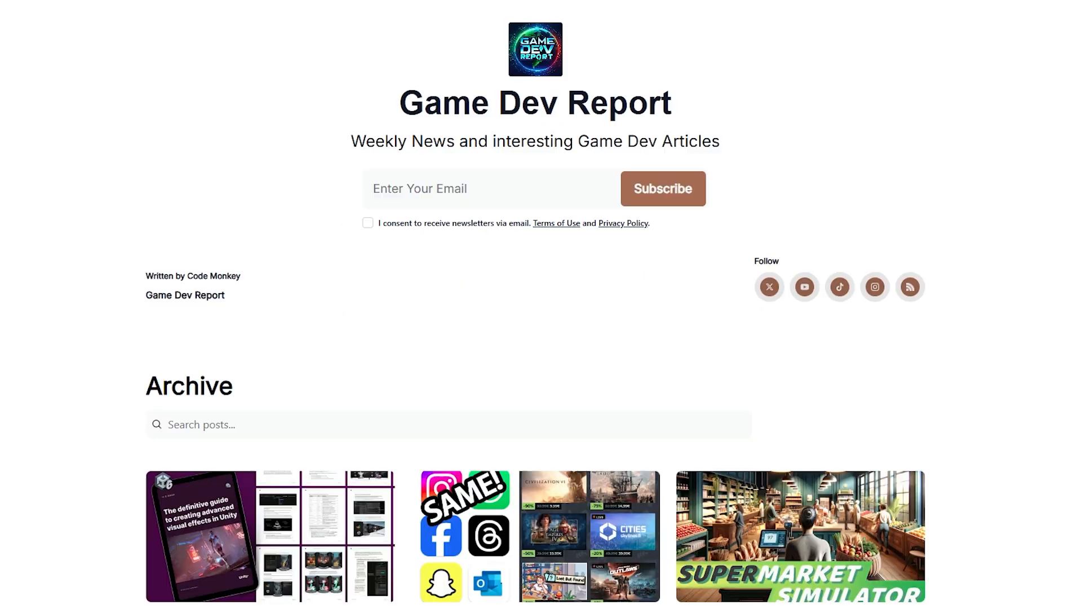
pyautogui.scroll(-3)
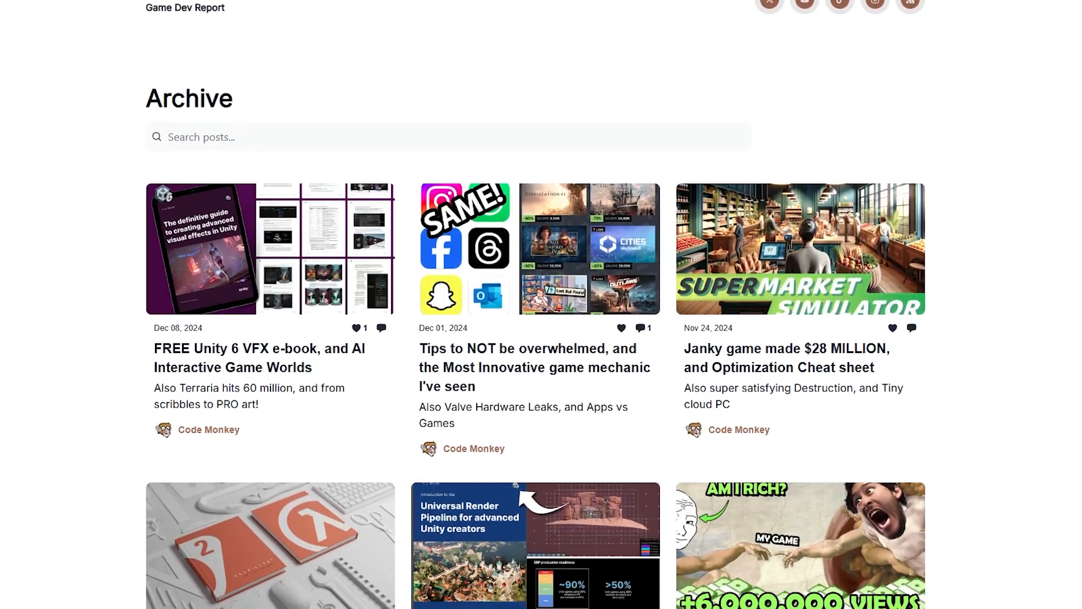
pyautogui.scroll(-3)
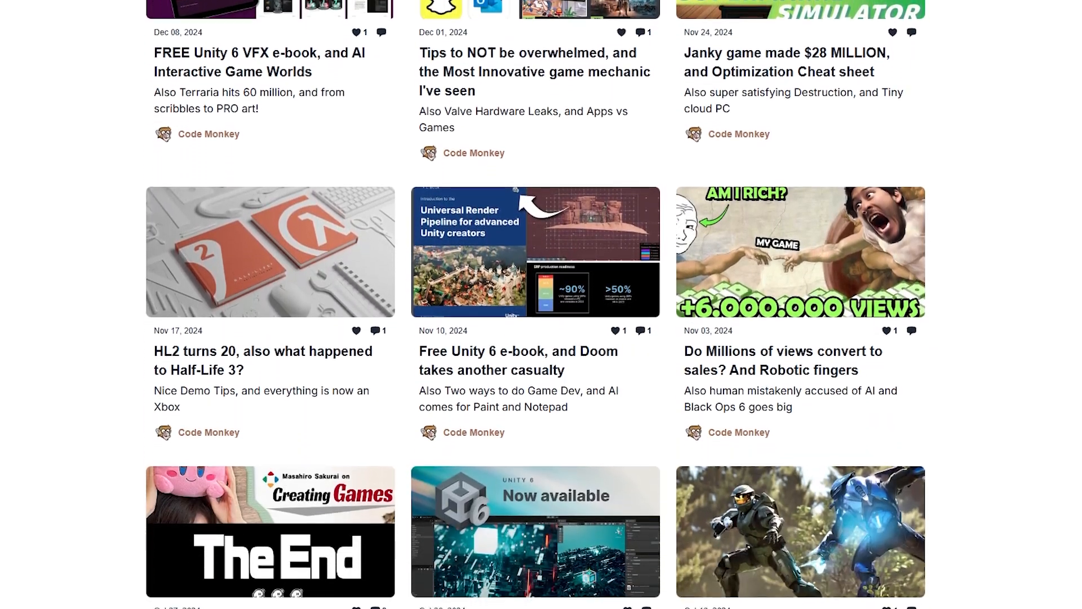
pyautogui.click(257, 62)
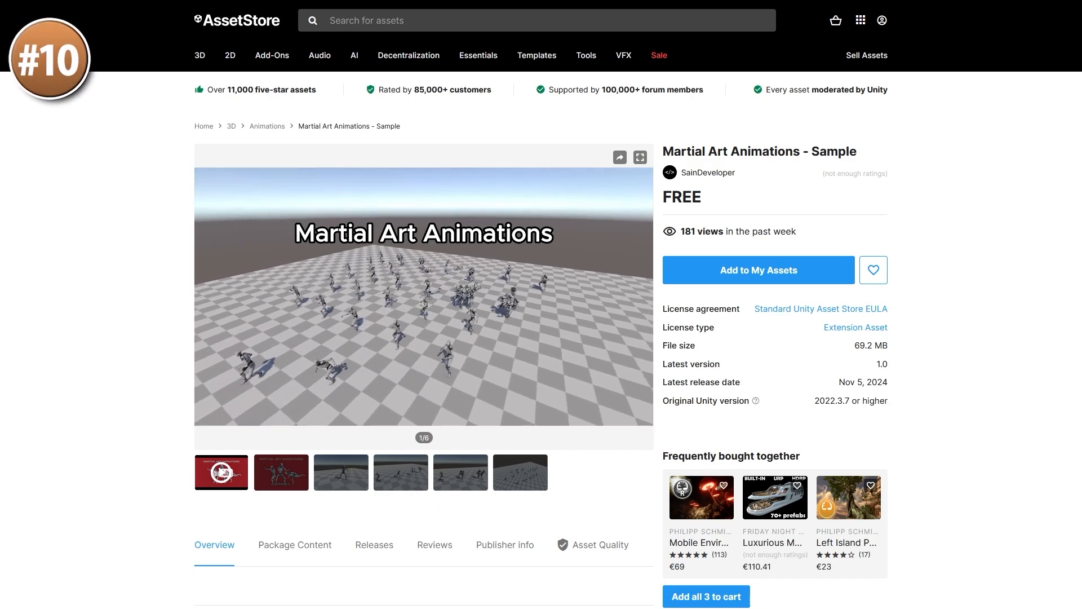
pyautogui.click(640, 157)
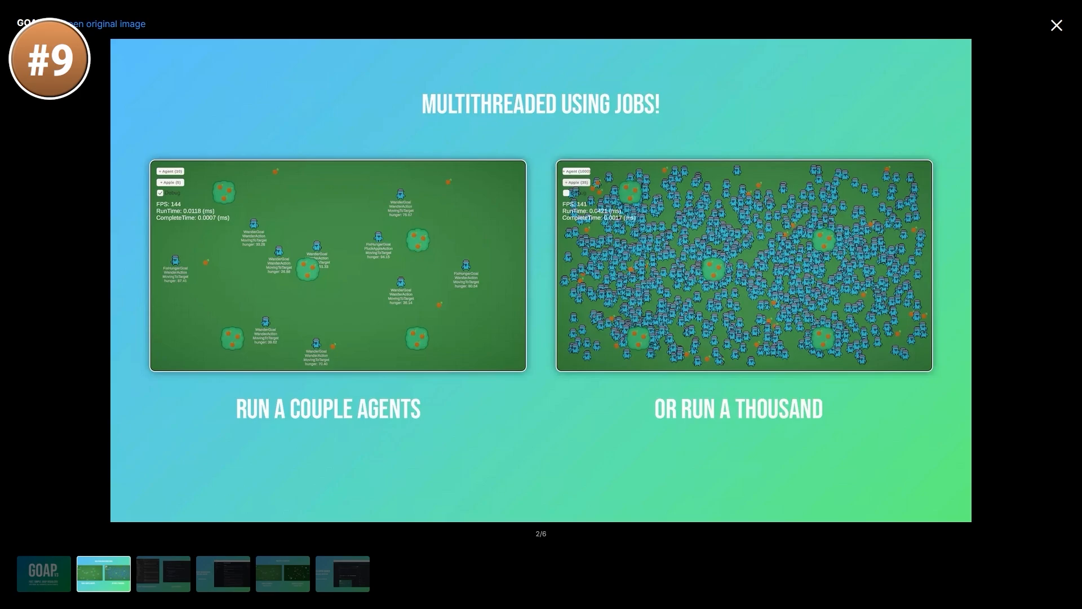
# Advance the GOAP gallery from the multithreading slide to the multiple-examples slide
pyautogui.click(163, 573)
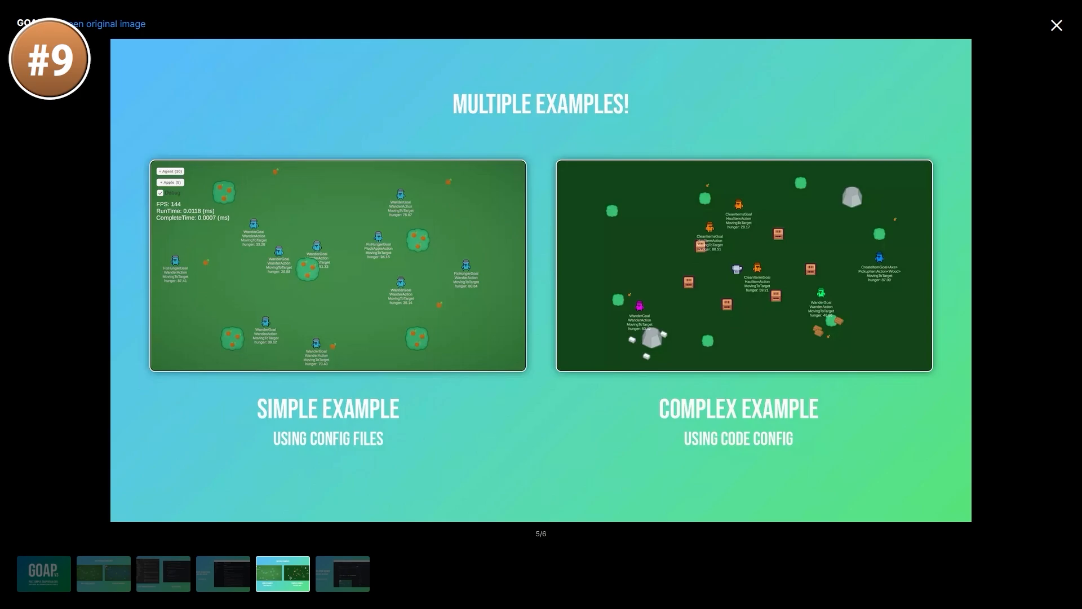
pyautogui.click(341, 574)
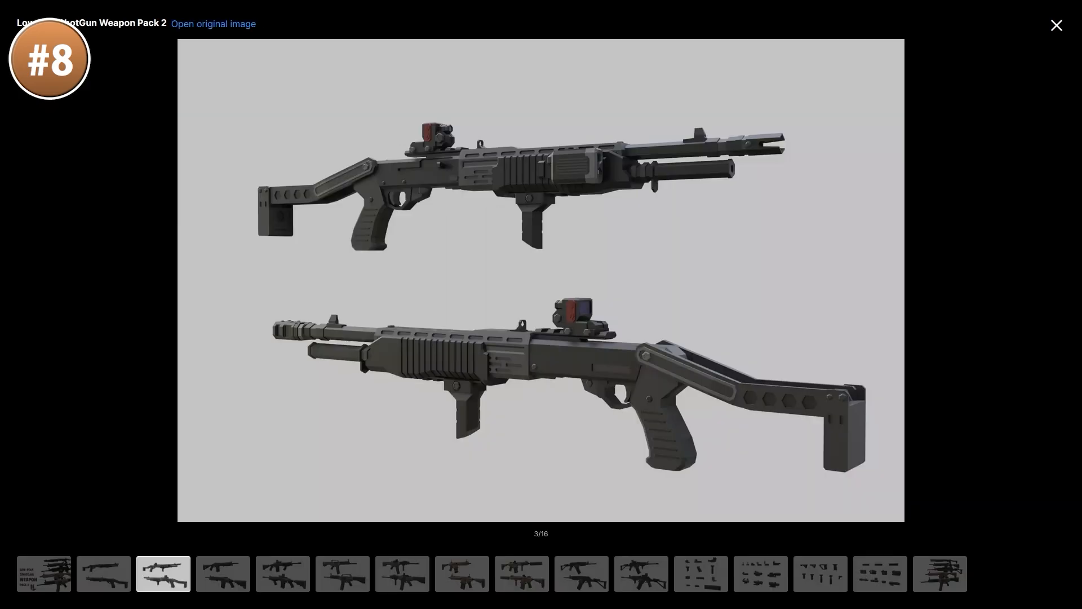
# Step through the shotgun pack's gun renders, including the tan rifle and its suppressor variant
pyautogui.click(222, 573)
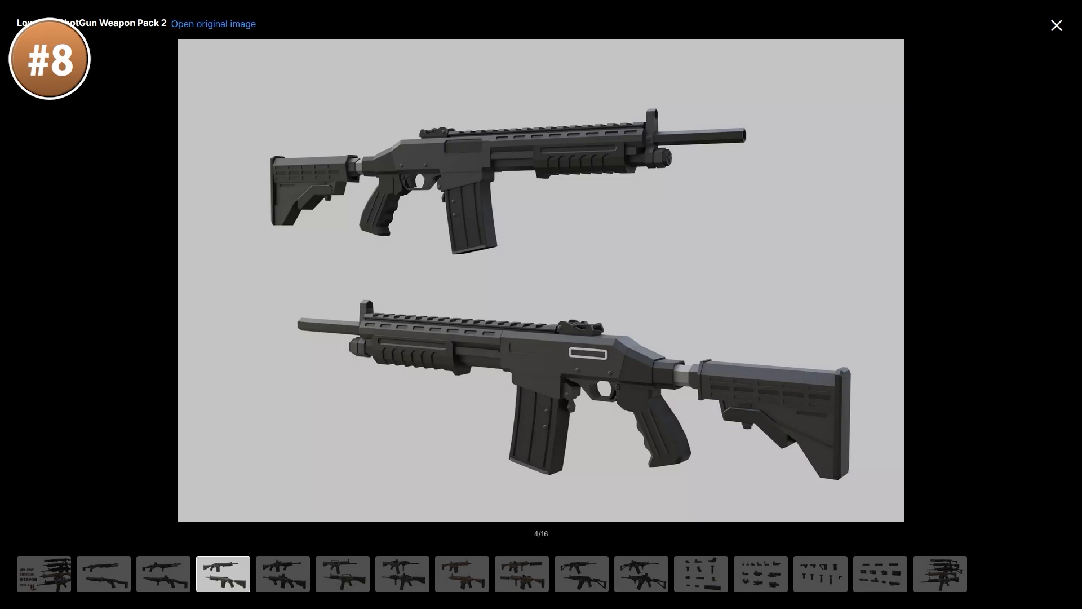
pyautogui.click(282, 573)
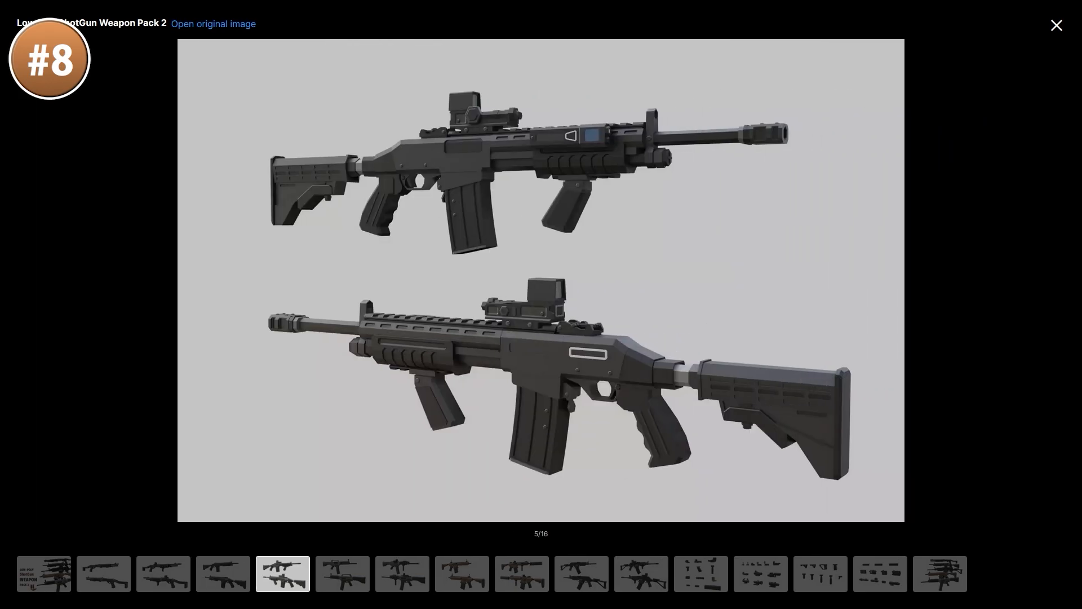
pyautogui.click(342, 573)
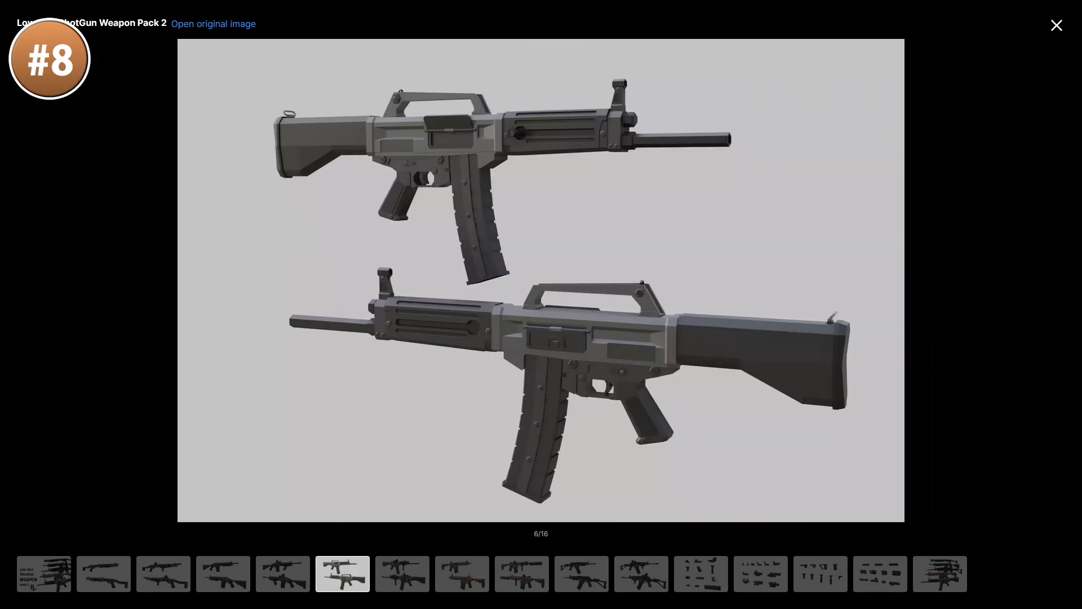
pyautogui.click(401, 573)
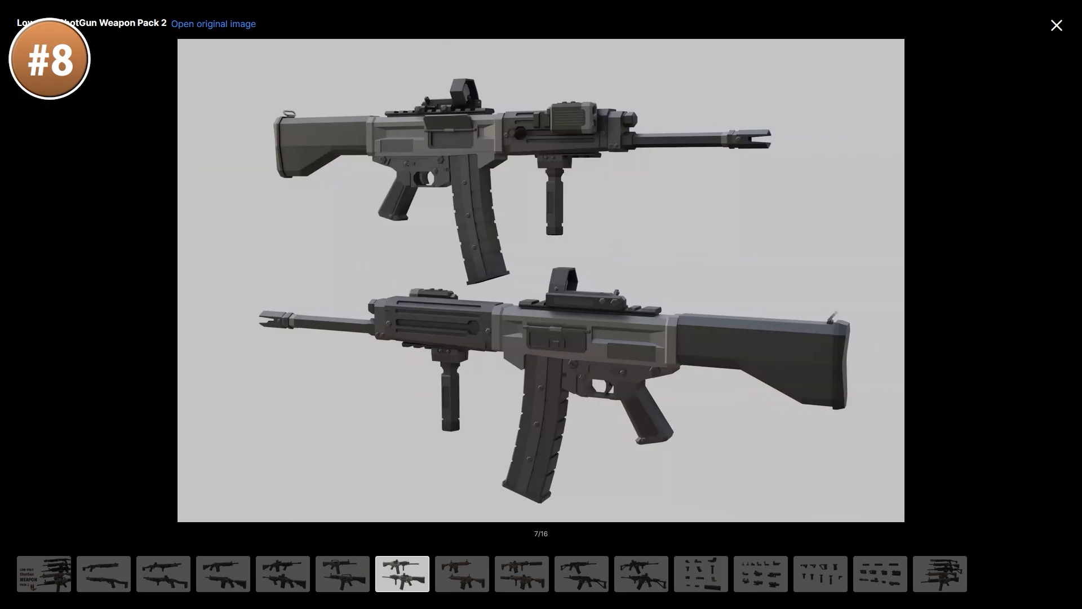
pyautogui.click(461, 574)
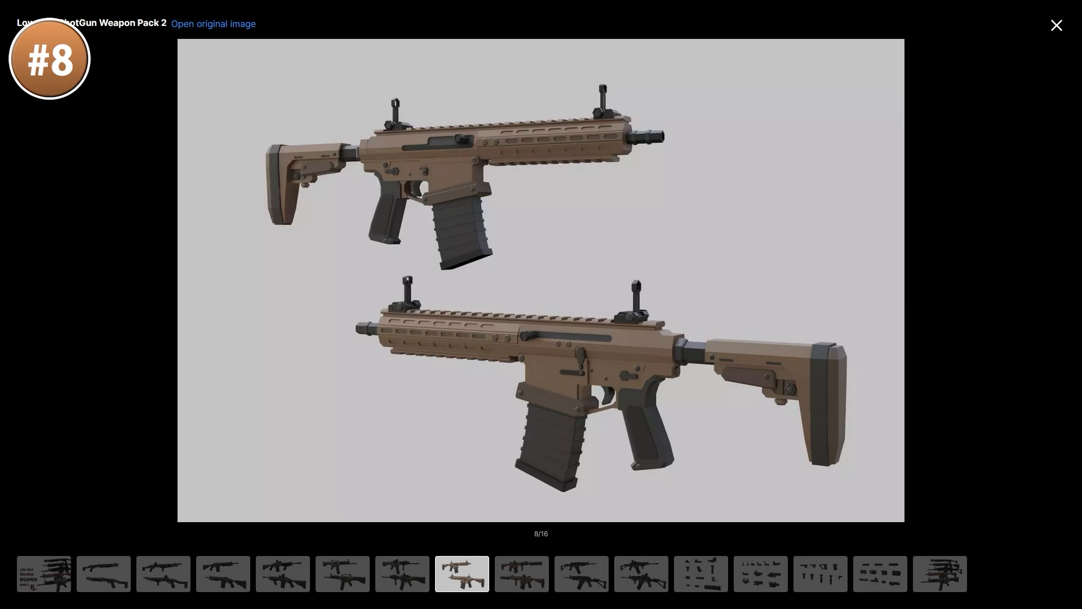
pyautogui.click(521, 572)
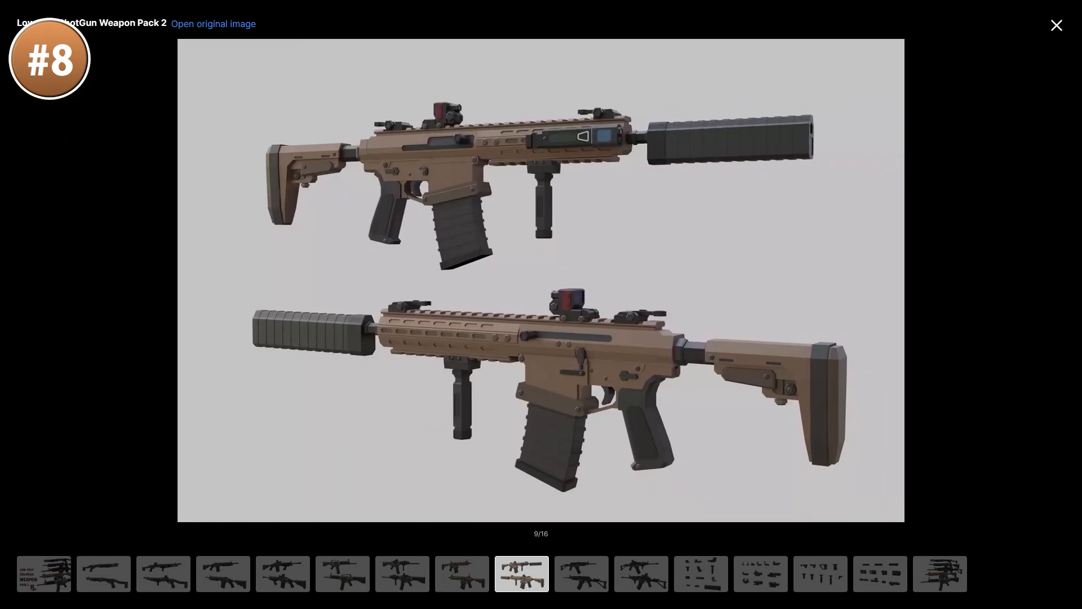
# Jump ahead to the weapon attachments and sights-and-scopes sheets, then move past the gallery
pyautogui.click(700, 573)
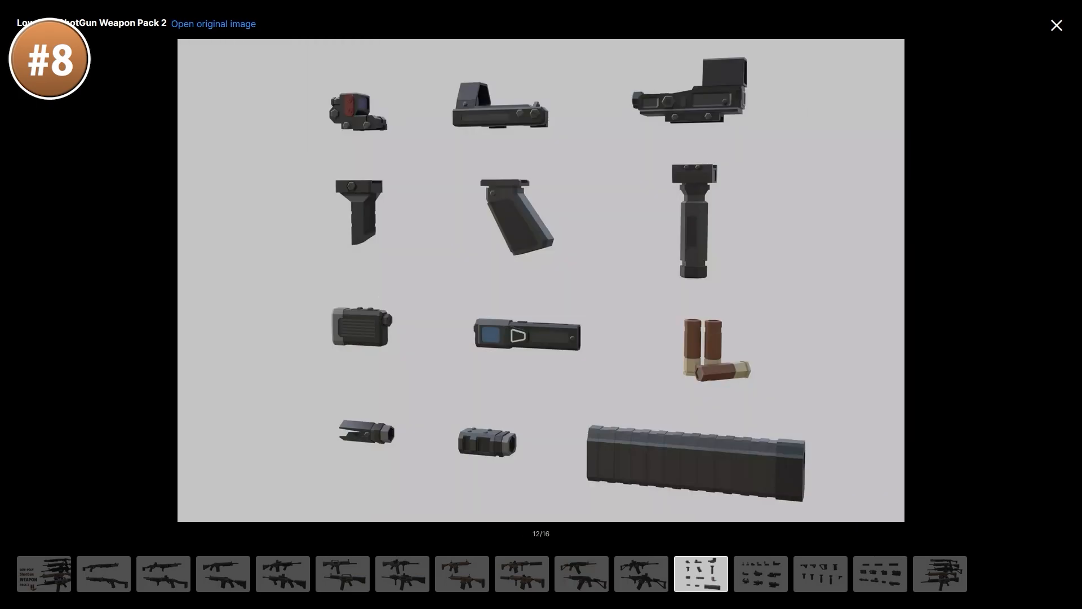
pyautogui.click(761, 574)
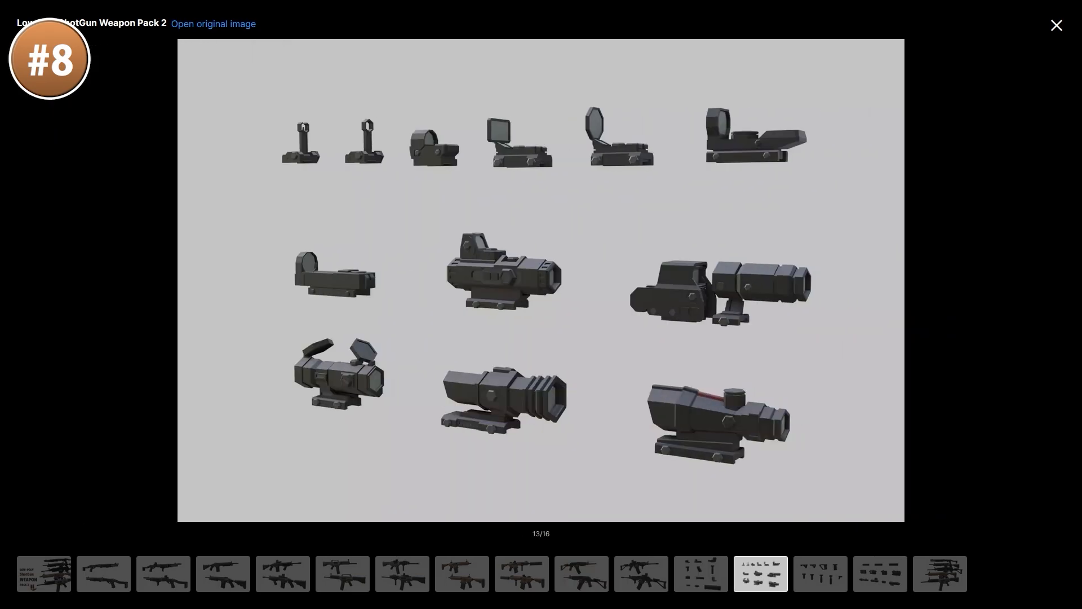
pyautogui.click(1057, 26)
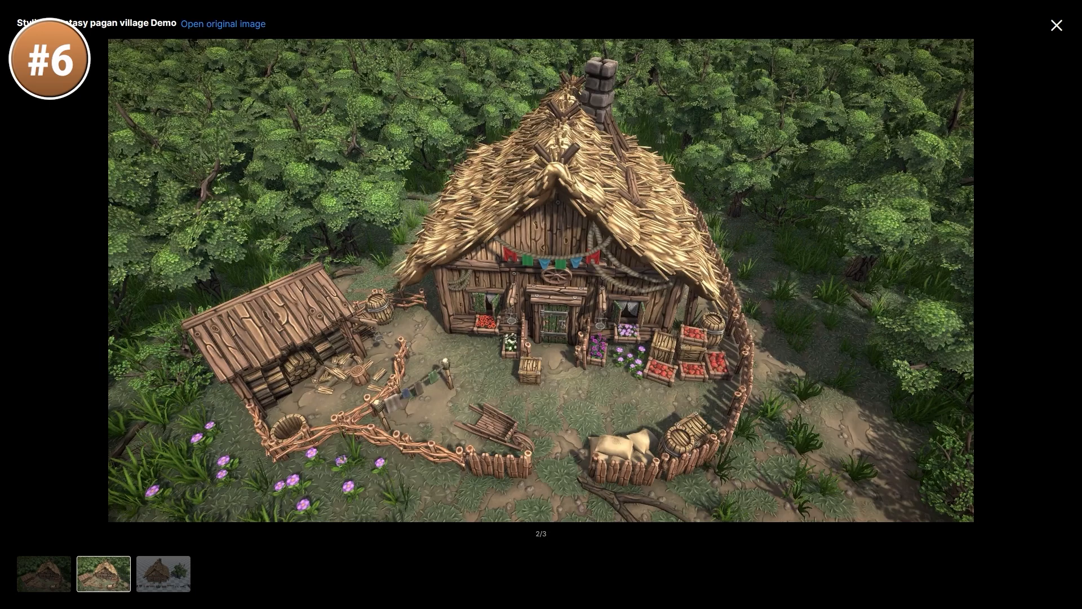
# Cycle the pagan village gallery through the prop lineup and village scene images and onward
pyautogui.click(163, 574)
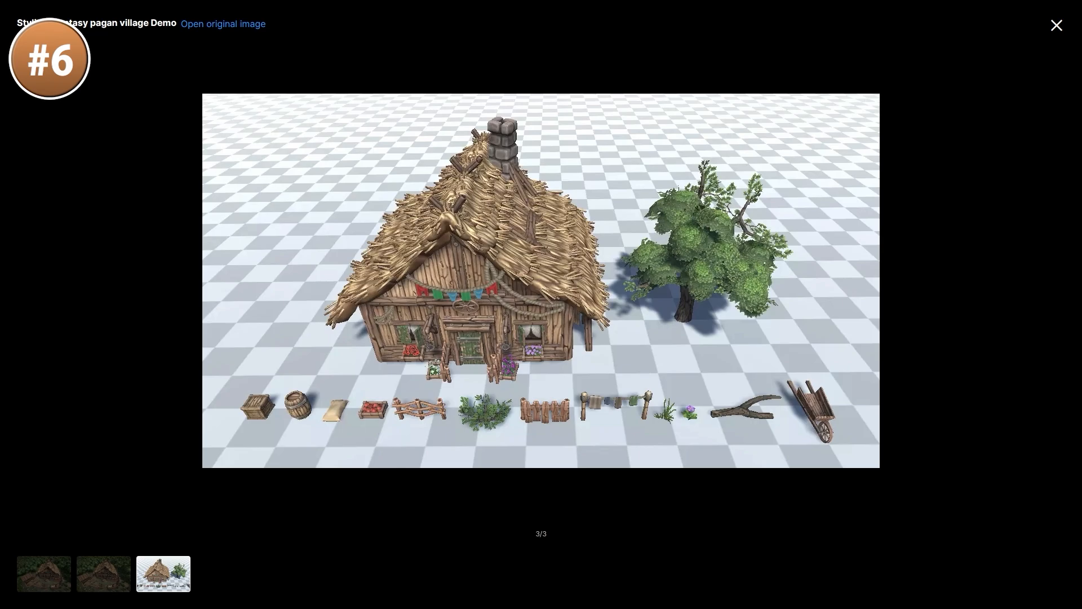
pyautogui.click(103, 574)
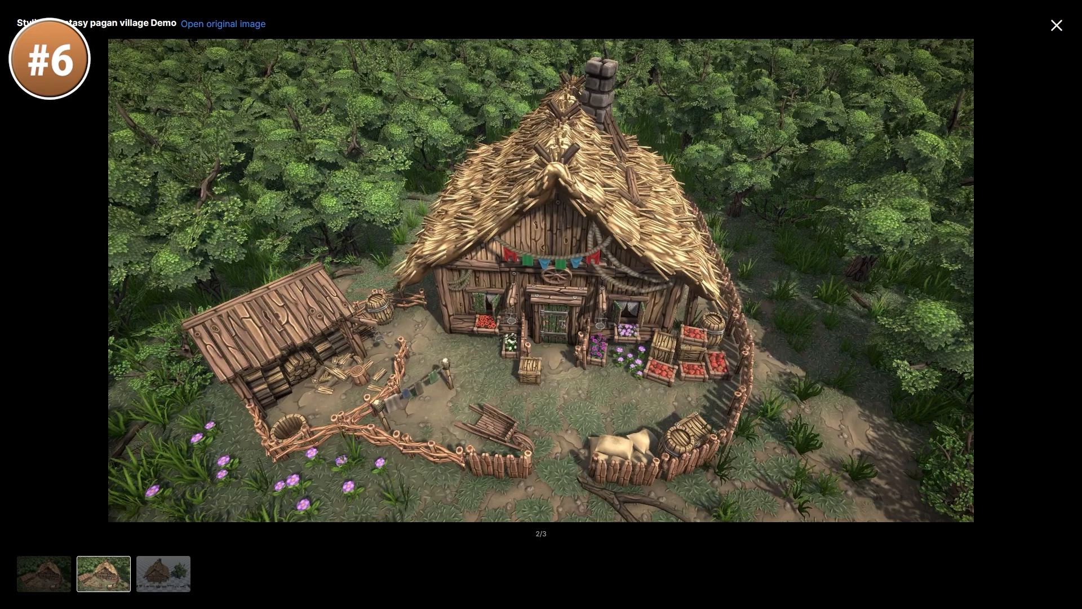
pyautogui.click(1057, 26)
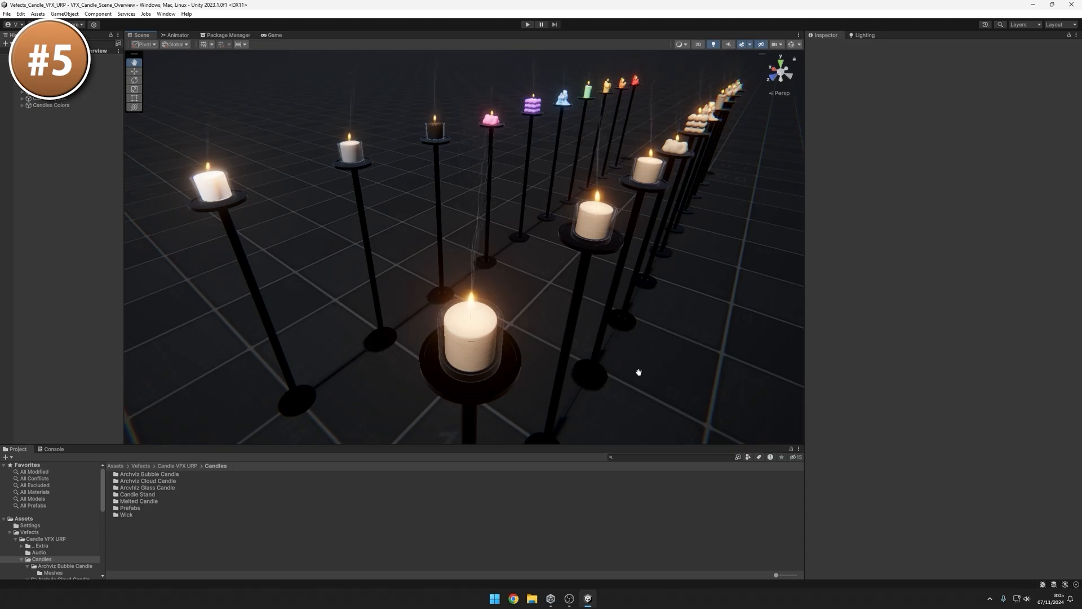
pyautogui.moveTo(639, 311)
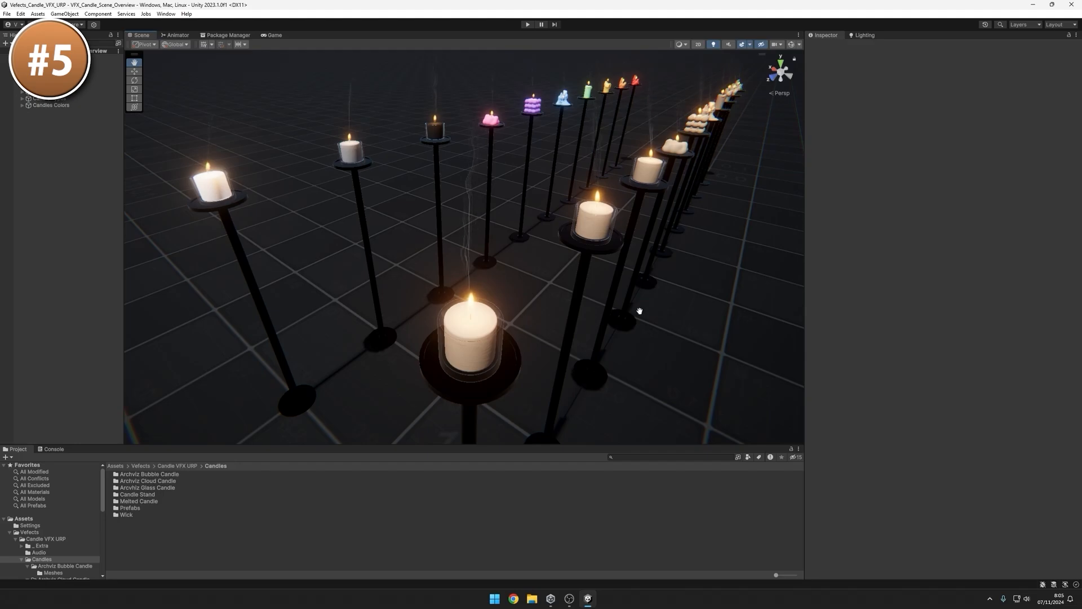
pyautogui.moveTo(647, 312)
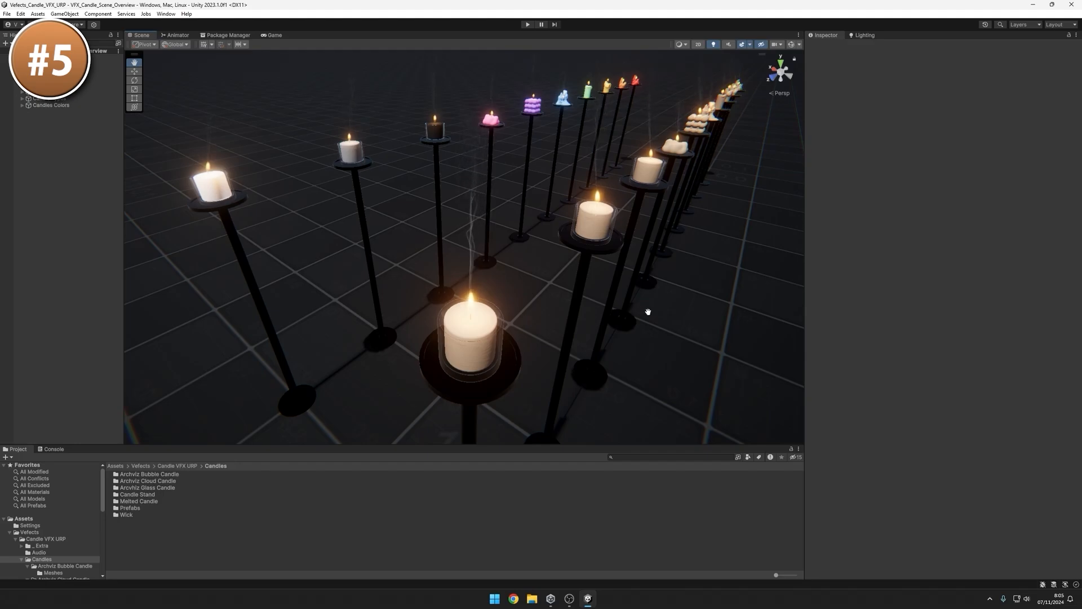
pyautogui.moveTo(478, 274)
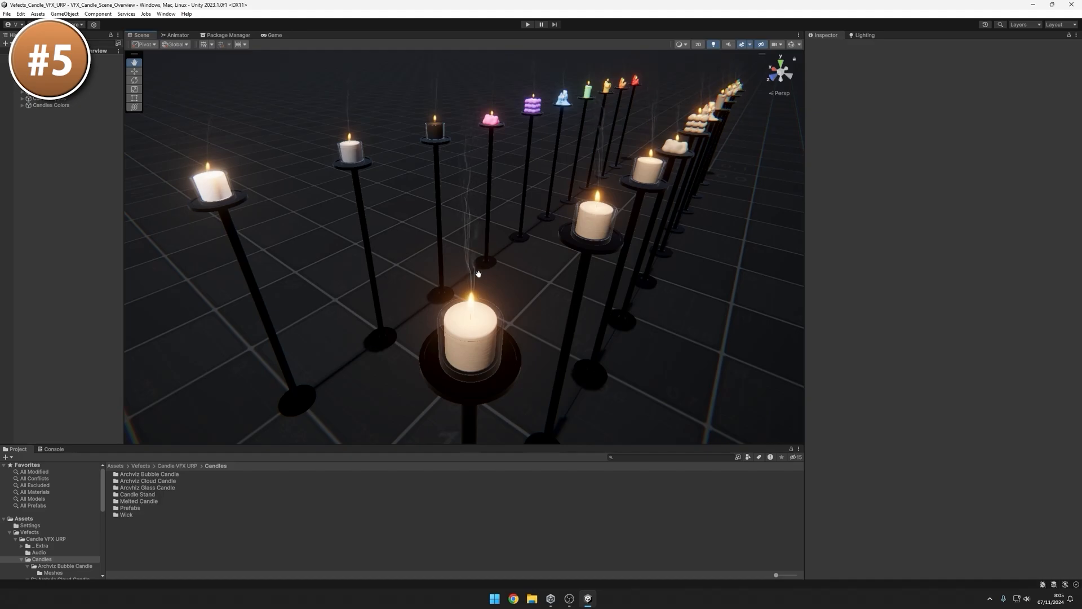
pyautogui.moveTo(468, 304)
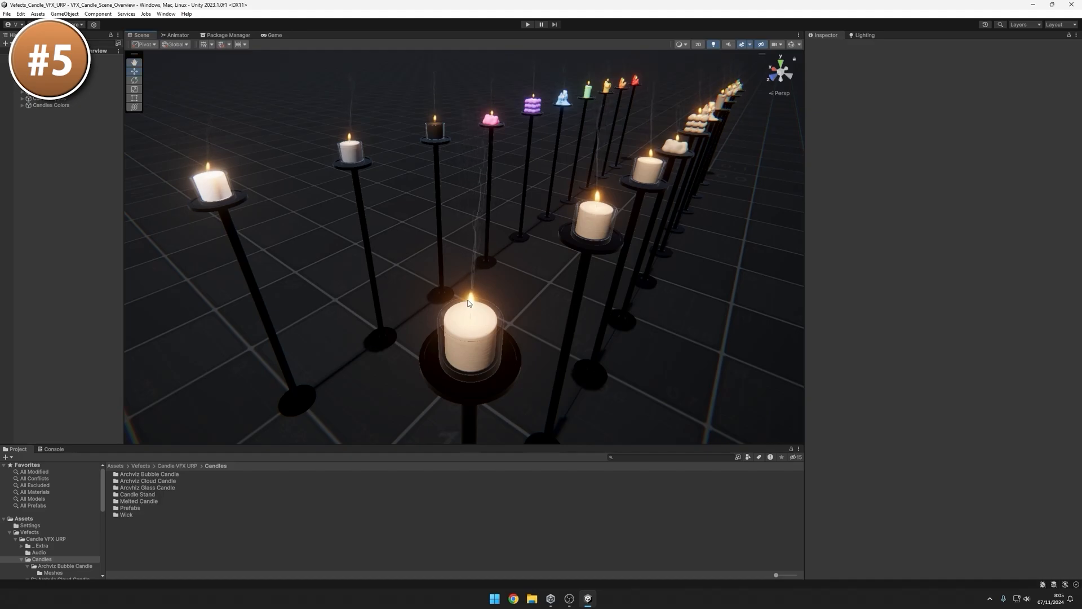
pyautogui.moveTo(473, 309)
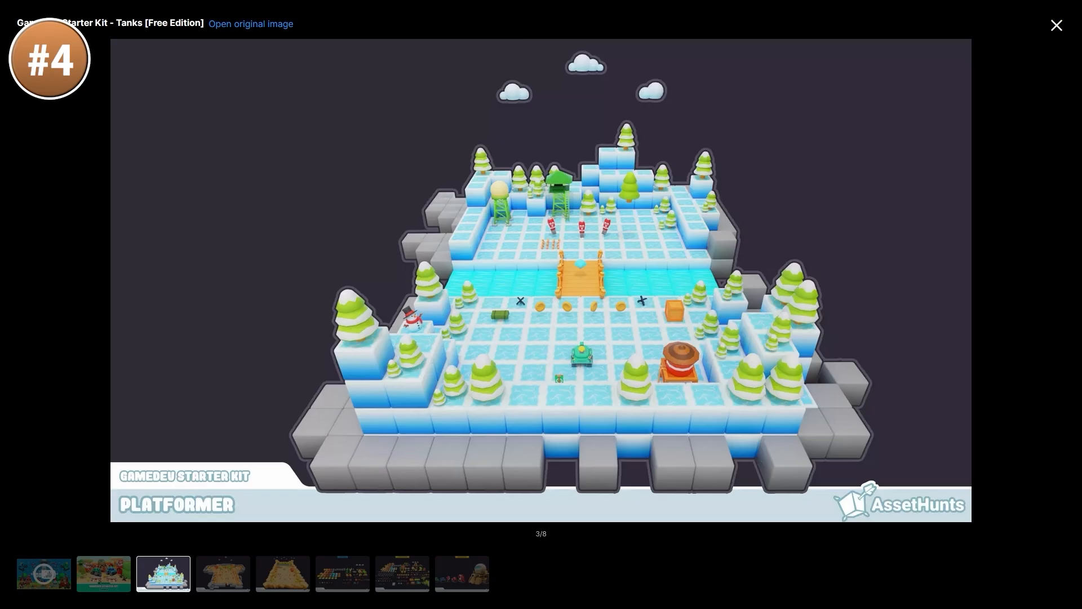
# Page the Tanks kit lightbox through the level, free and complete edition overviews to the tank lineup (8/8), then close it
pyautogui.click(222, 572)
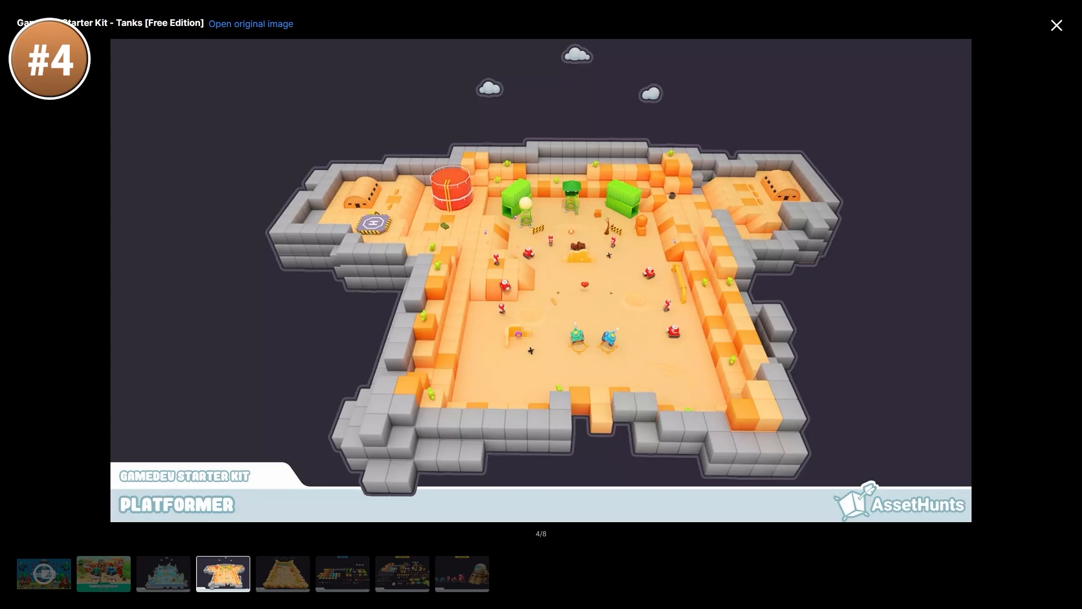
pyautogui.click(282, 573)
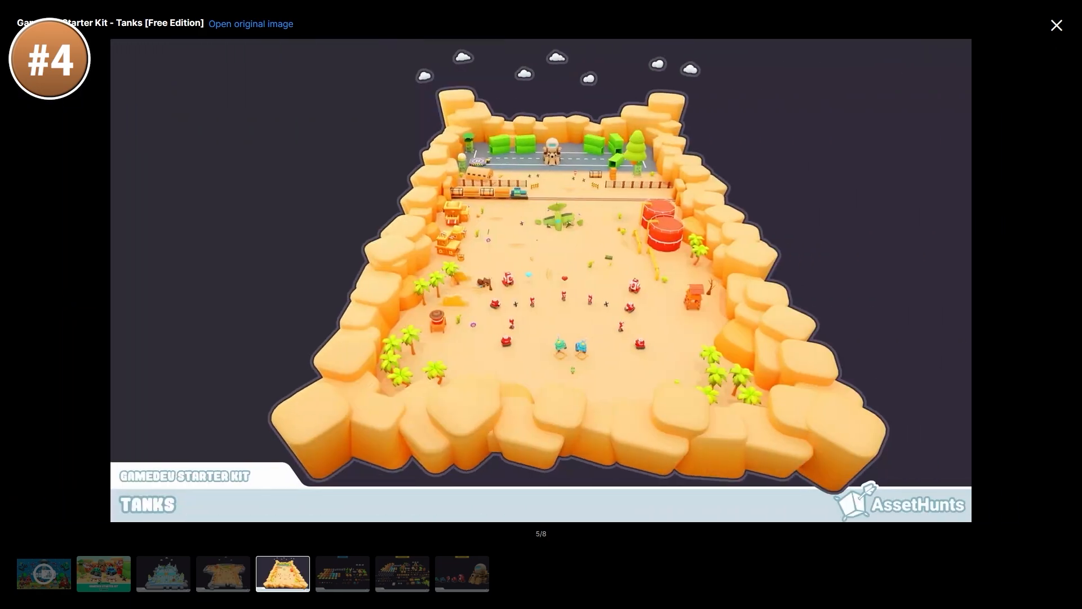
pyautogui.click(340, 574)
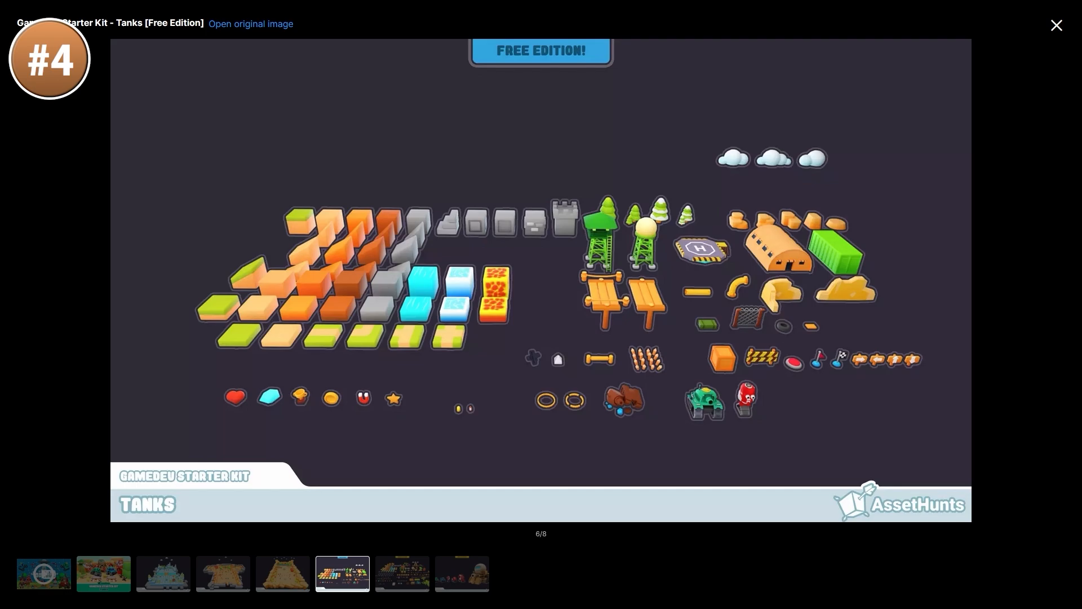
pyautogui.click(402, 573)
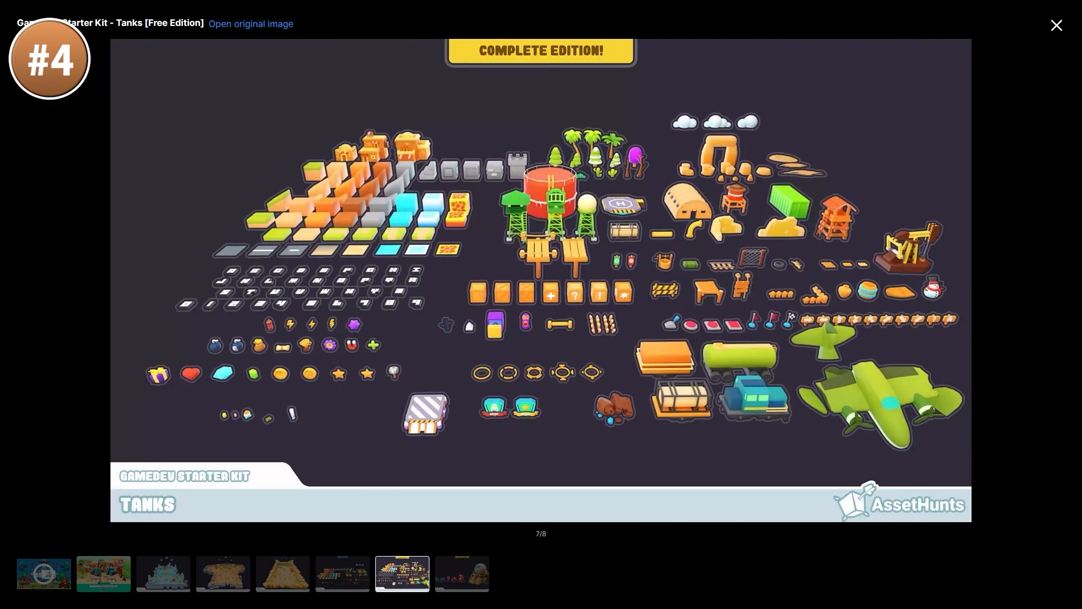
pyautogui.click(460, 574)
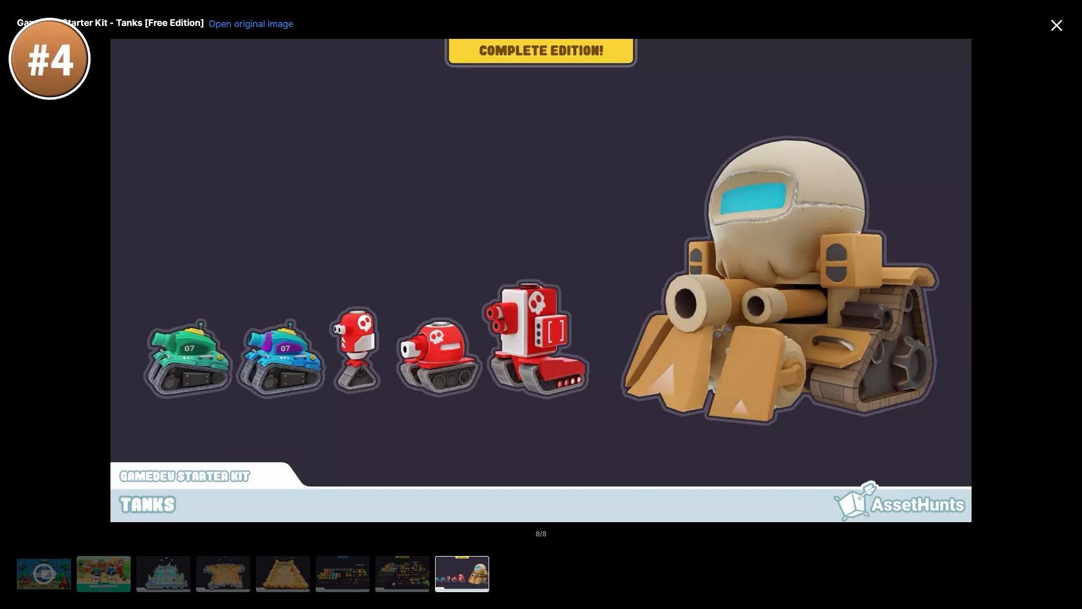
pyautogui.click(1055, 26)
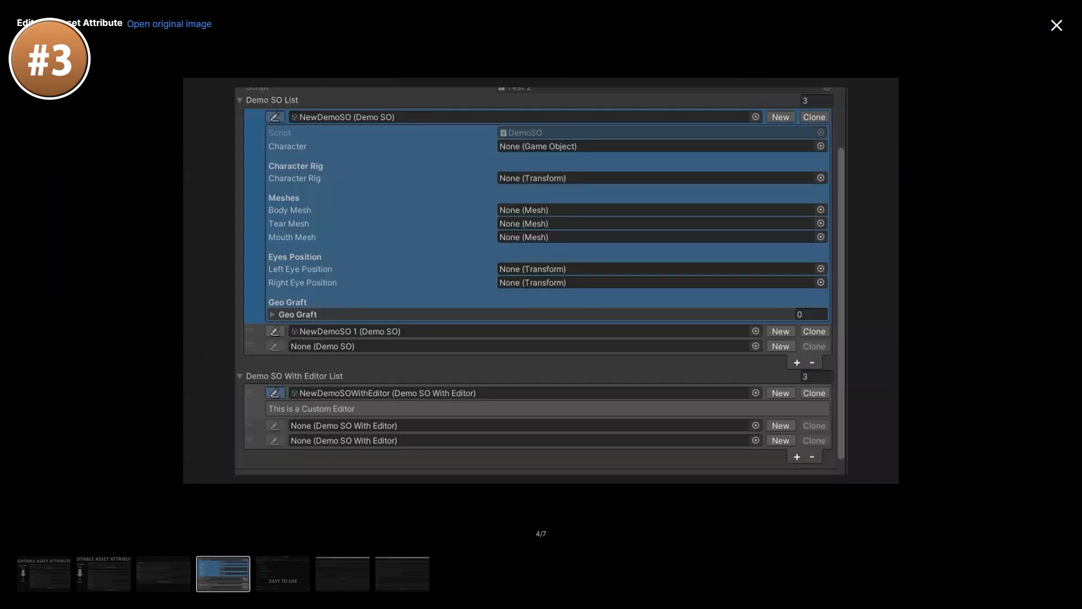
# Show the next Editable Asset Attribute screenshot in its gallery
pyautogui.click(282, 572)
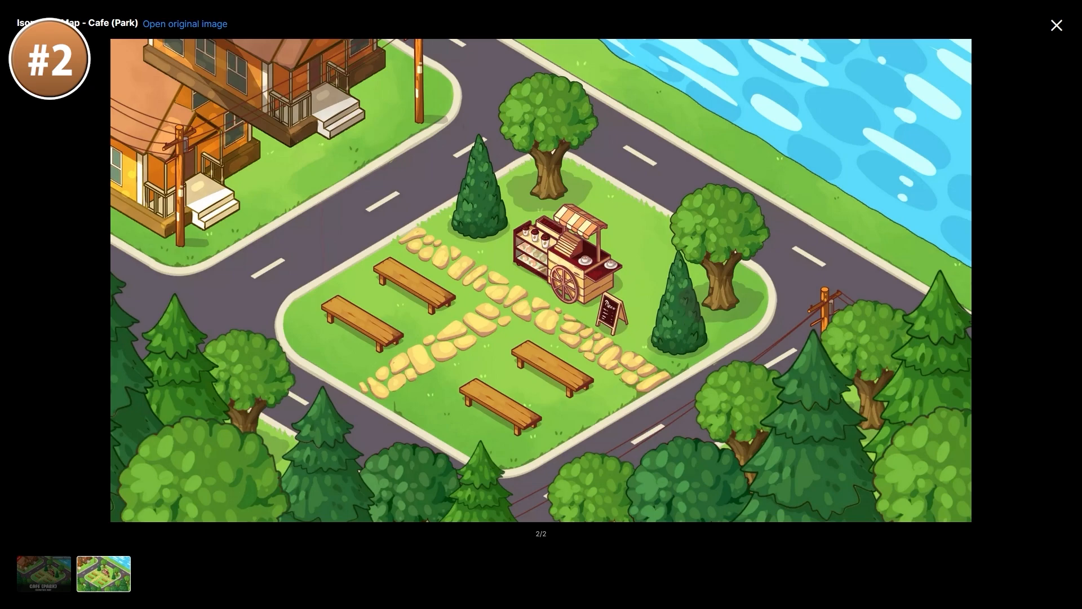
# Close the Cafe (Park) isometric map lightbox after its second image
pyautogui.click(1056, 26)
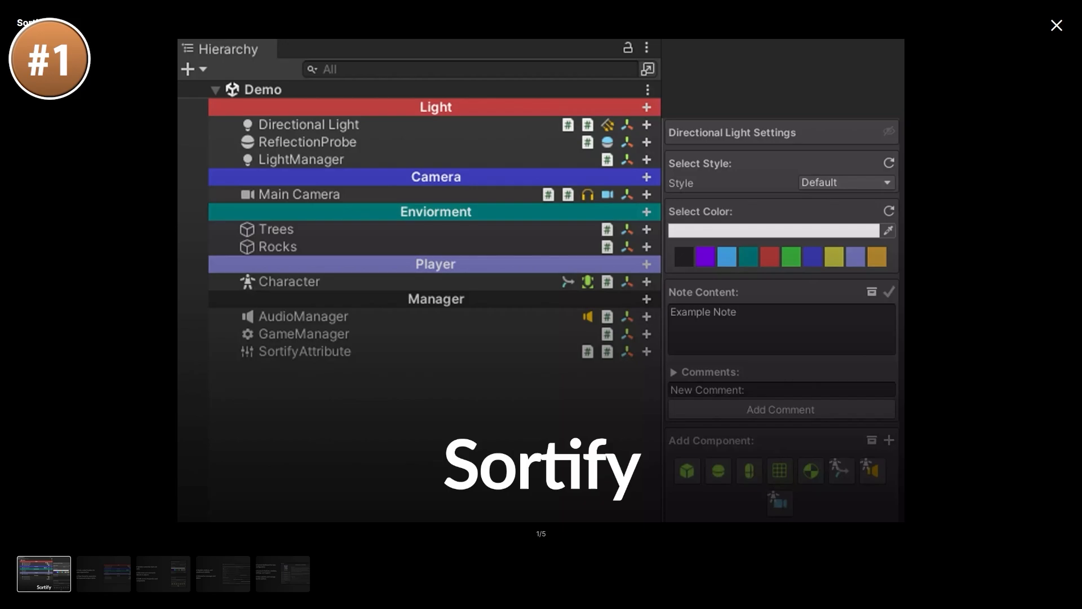
# Page through Sortify's color-coded headers, style/notes, sliders and dashboard slides, then close back to the December 2024 list
pyautogui.click(103, 573)
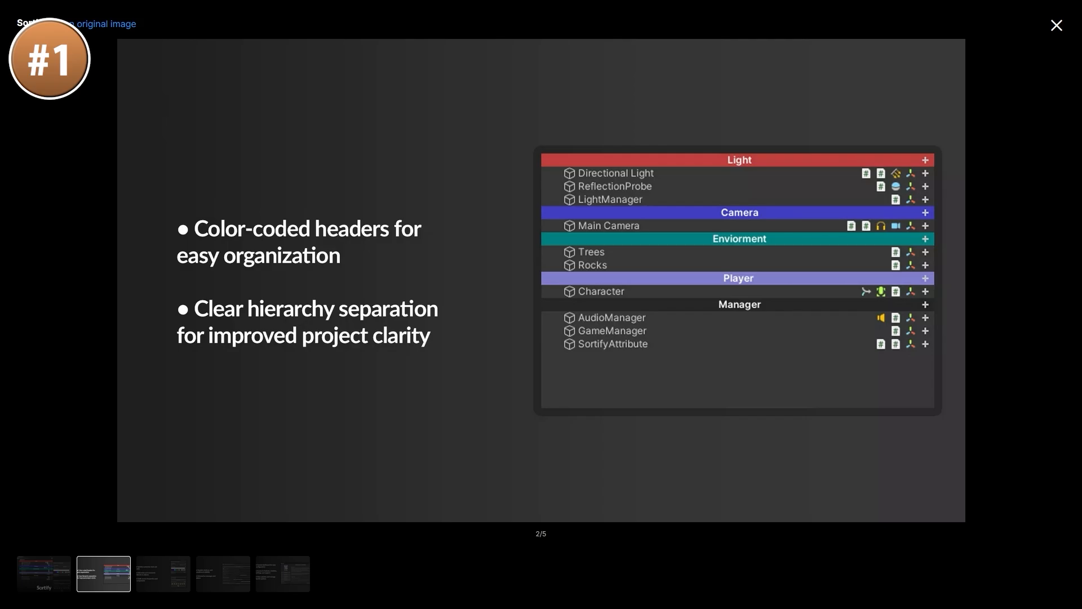
pyautogui.click(162, 574)
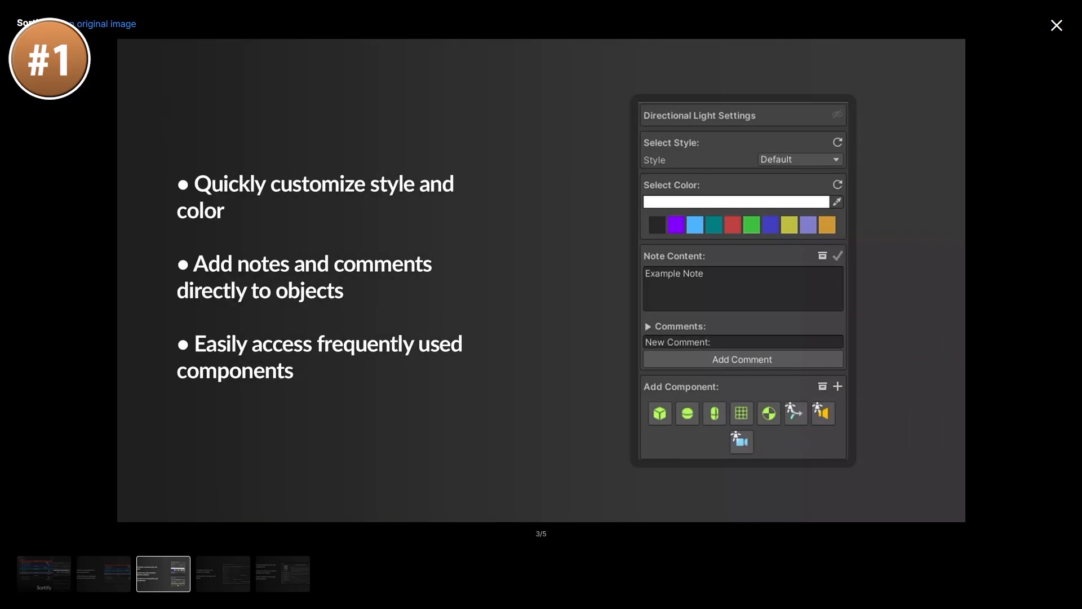
pyautogui.click(222, 574)
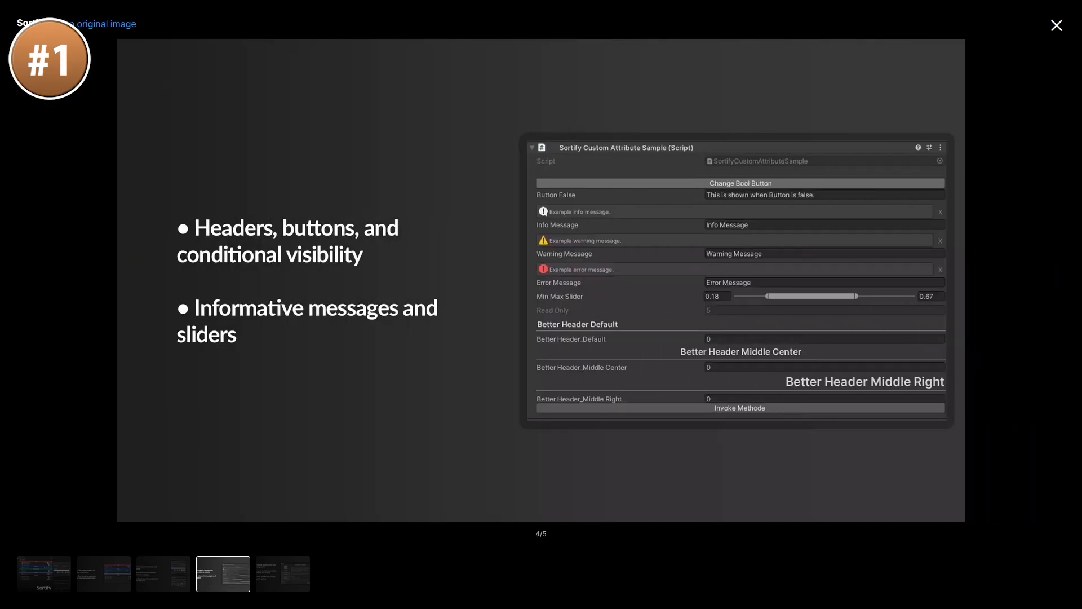
pyautogui.click(282, 573)
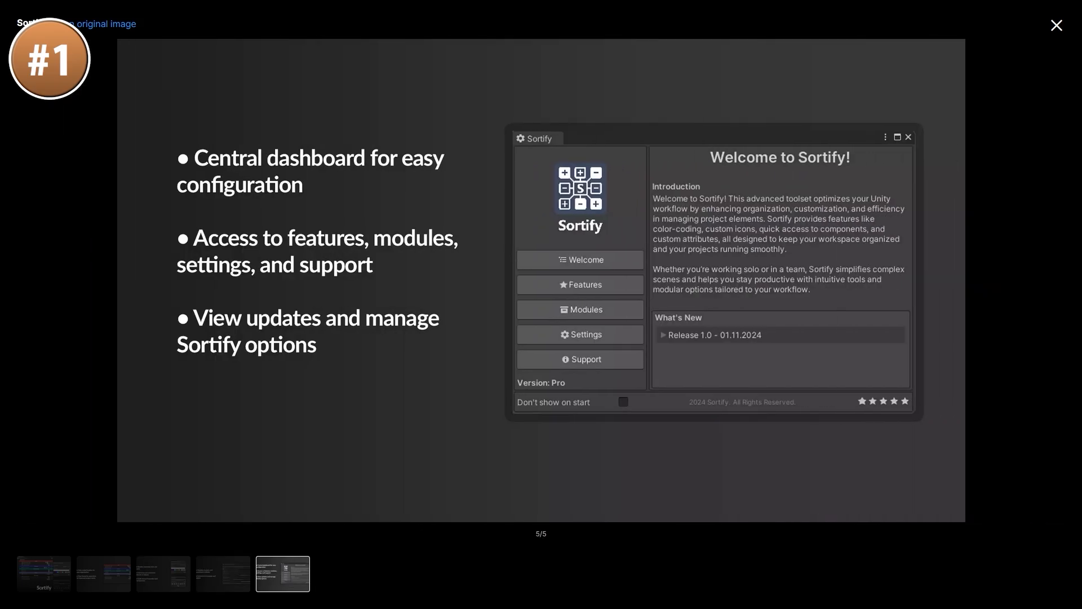
pyautogui.click(1055, 26)
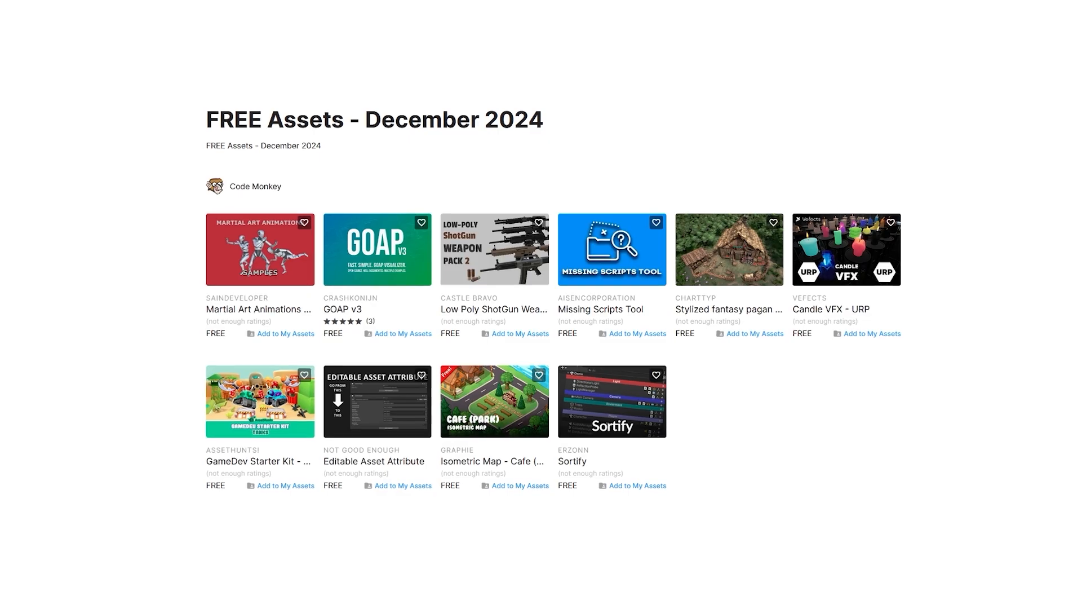